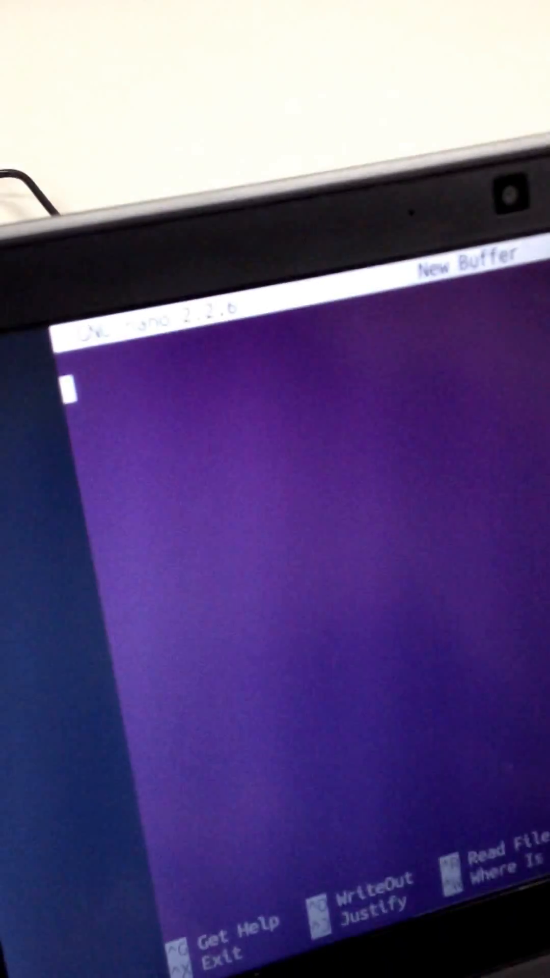
pyautogui.write('pa')
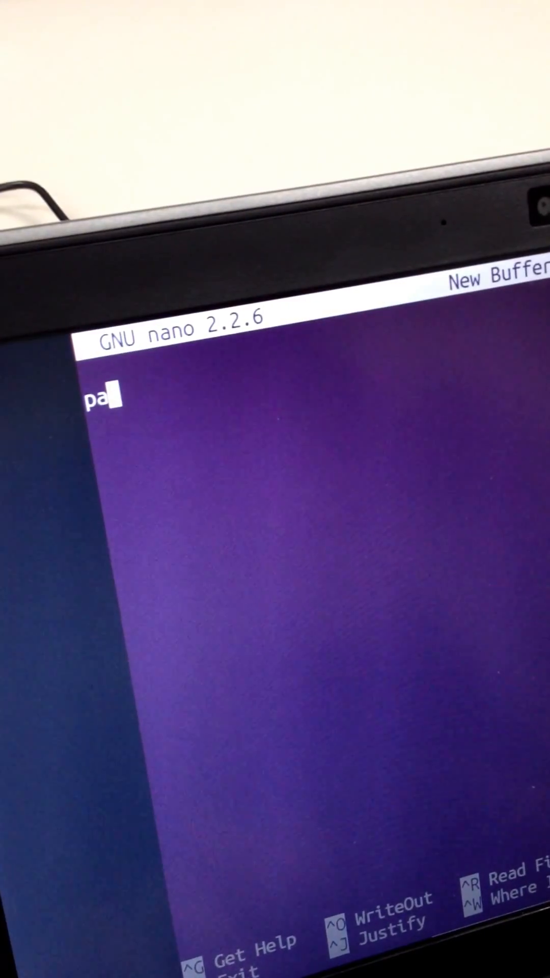
pyautogui.write('ssw')
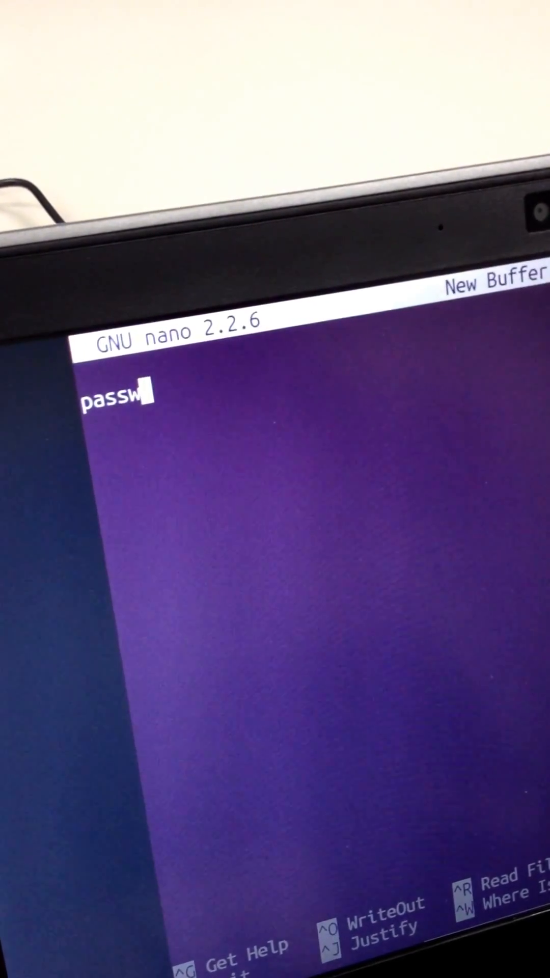
pyautogui.write('ord')
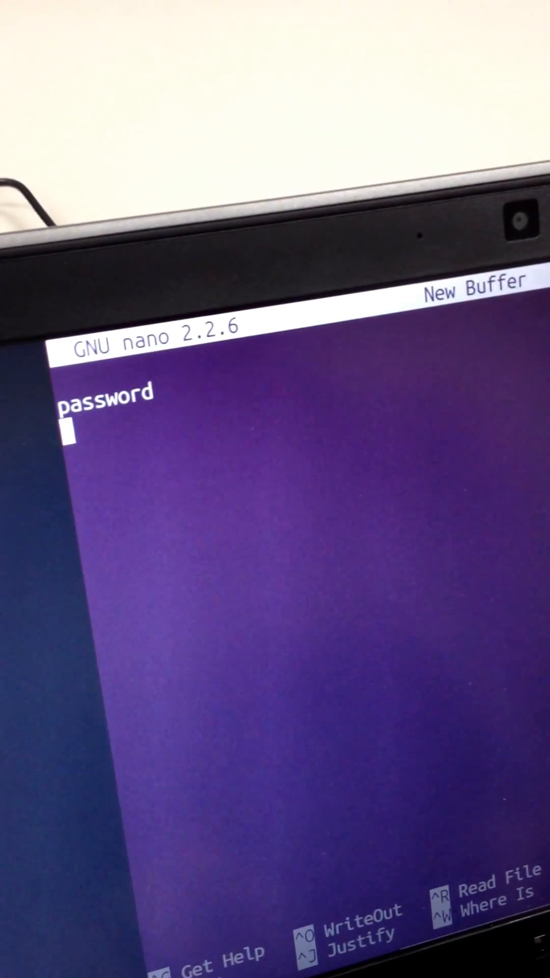
pyautogui.write('alen')
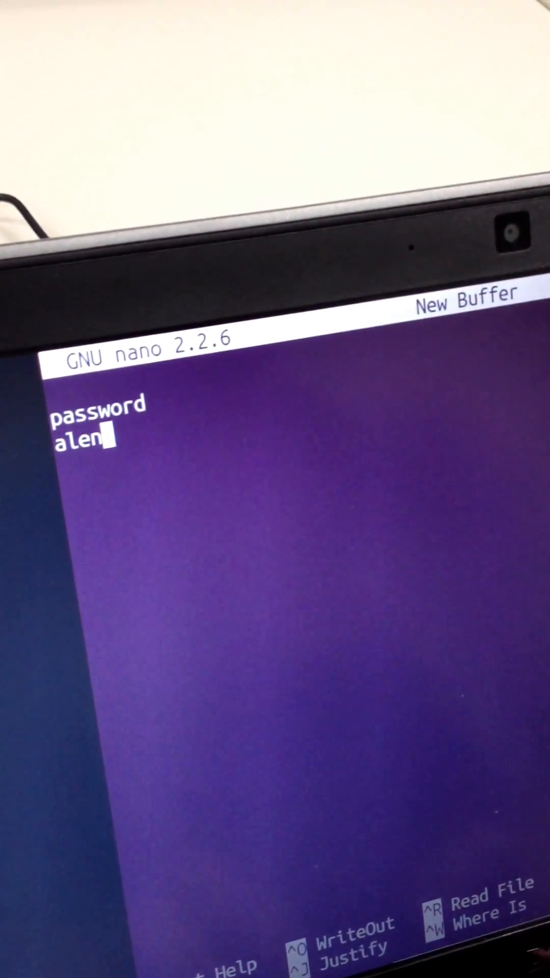
pyautogui.write('ka is t')
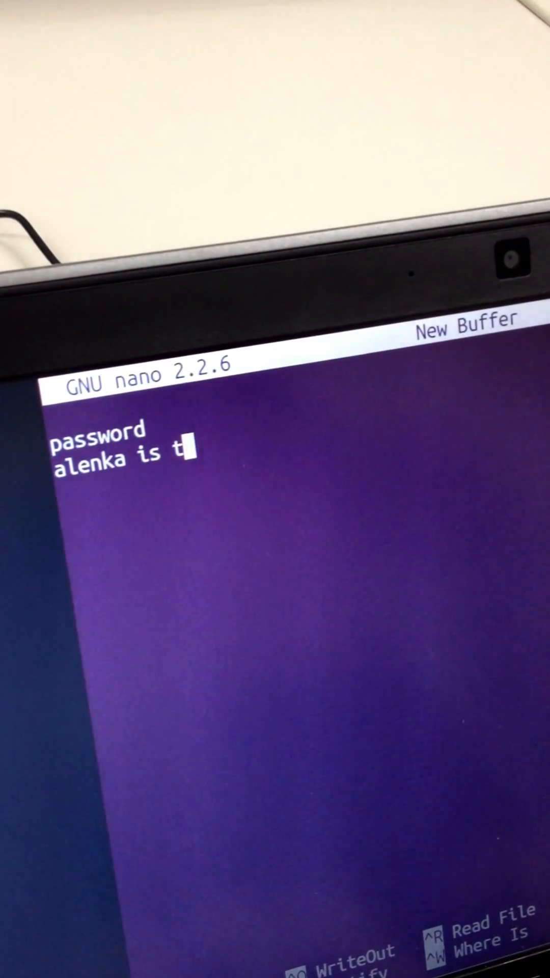
pyautogui.write('ypin')
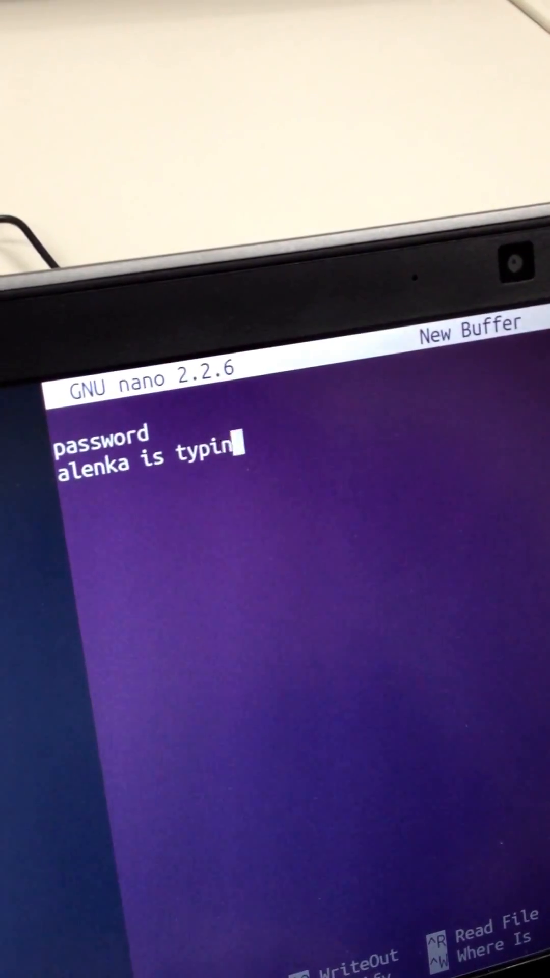
pyautogui.write('g')
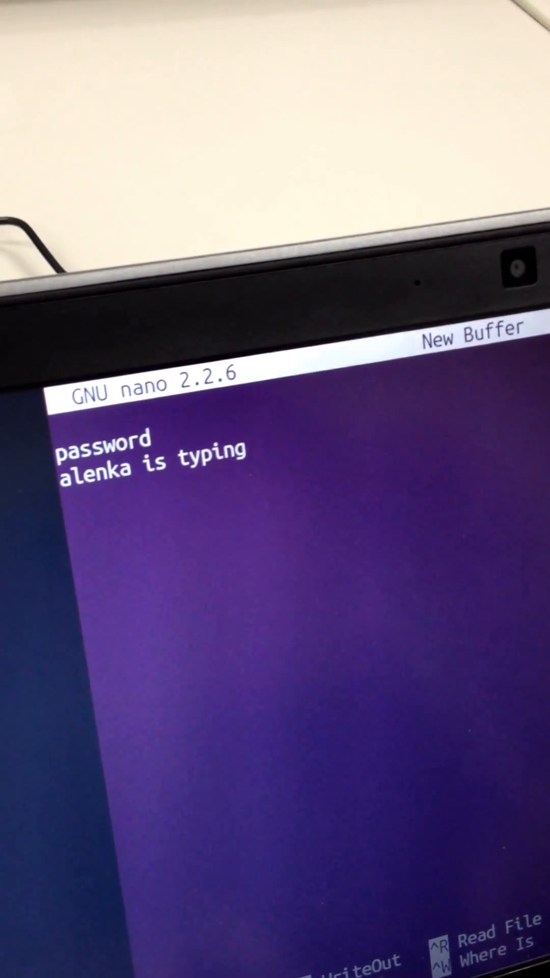
pyautogui.write('mi')
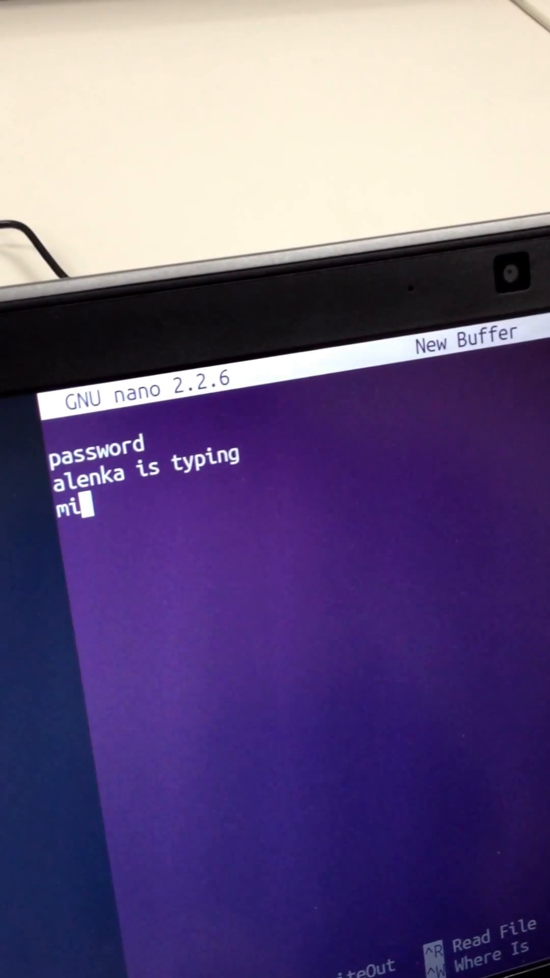
pyautogui.write('los is r')
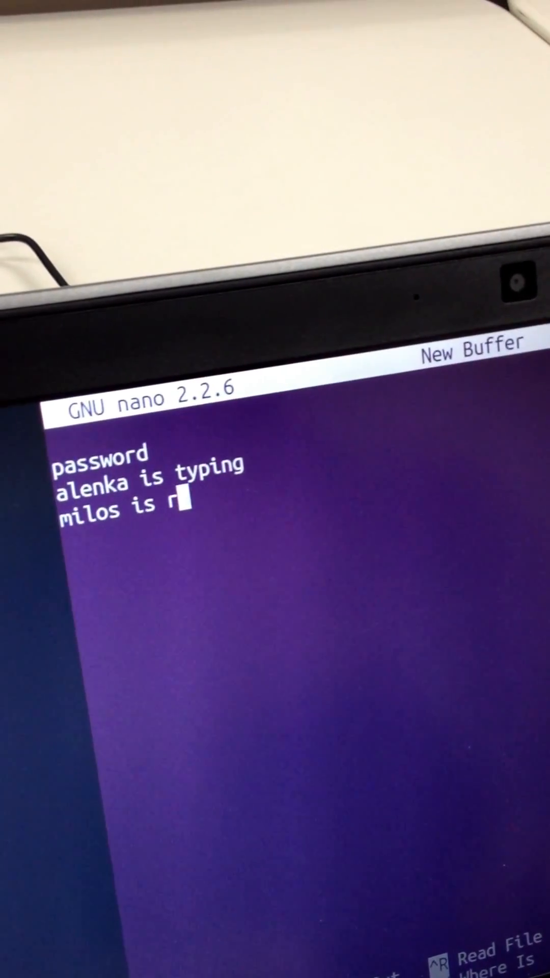
pyautogui.write('ecor')
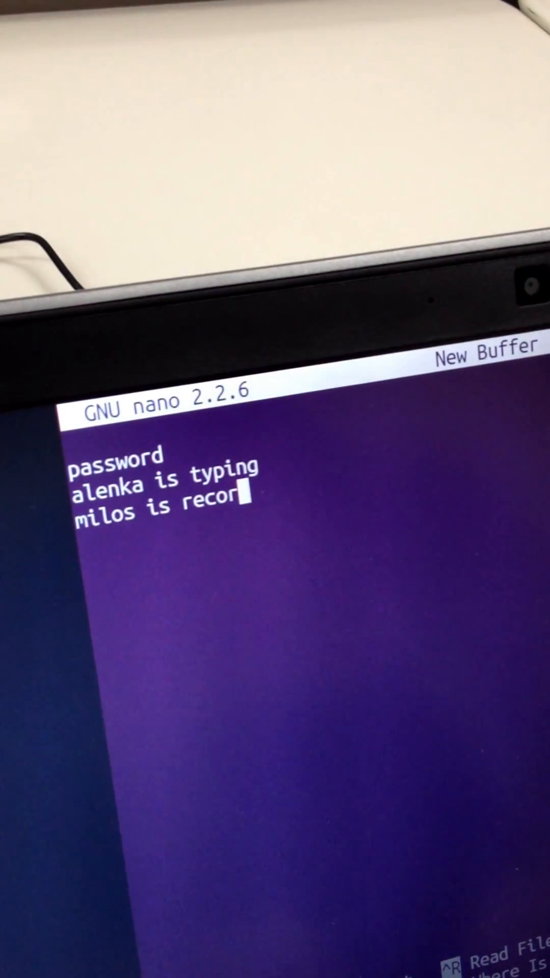
pyautogui.write('ding')
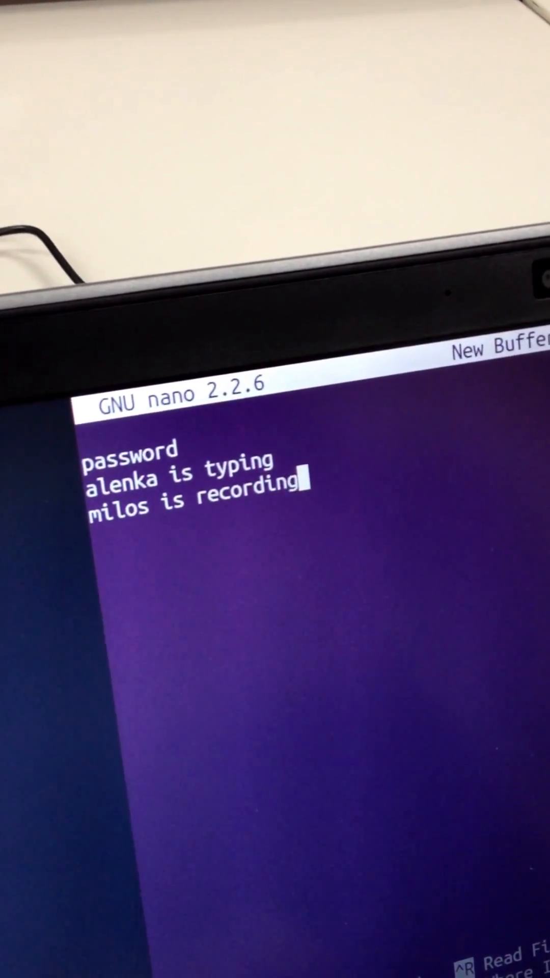
pyautogui.write('en')
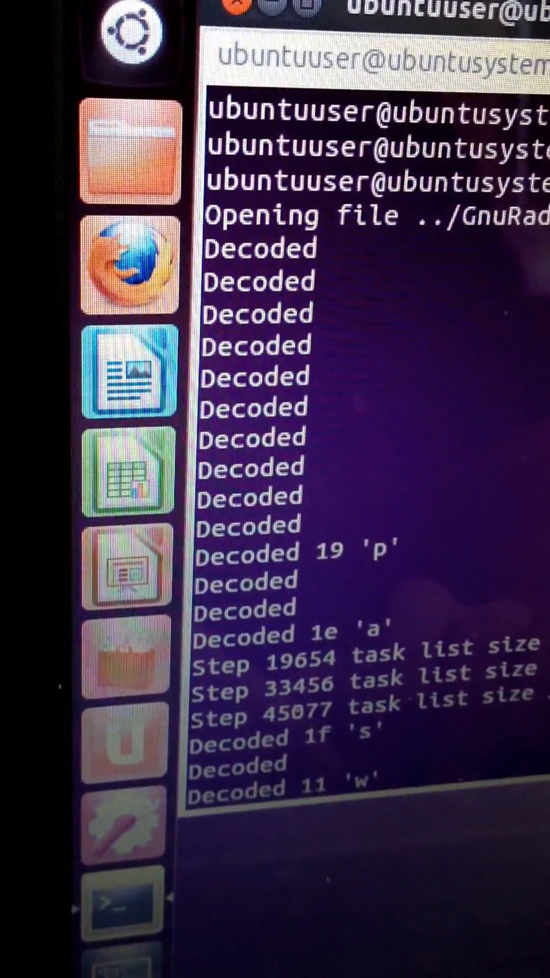
pyautogui.scroll(-3)
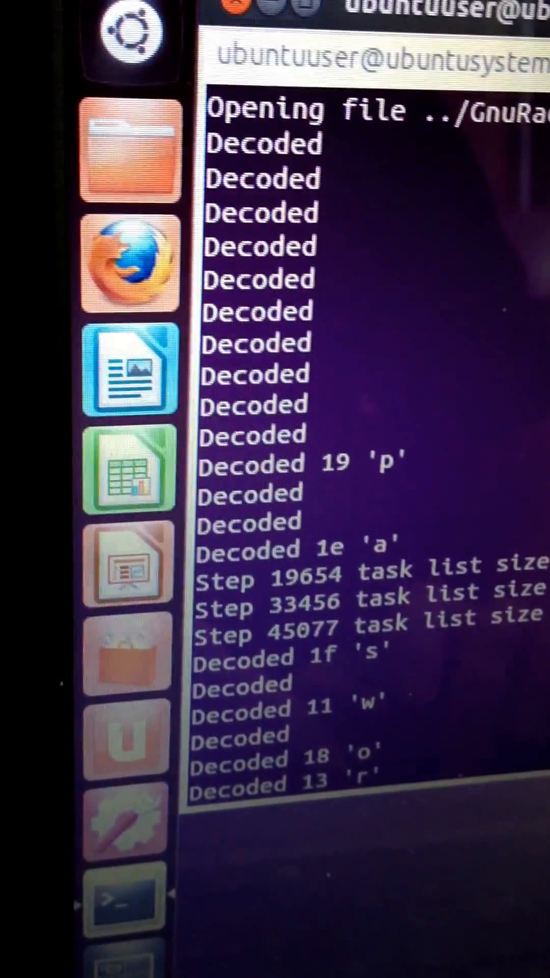
pyautogui.scroll(-3)
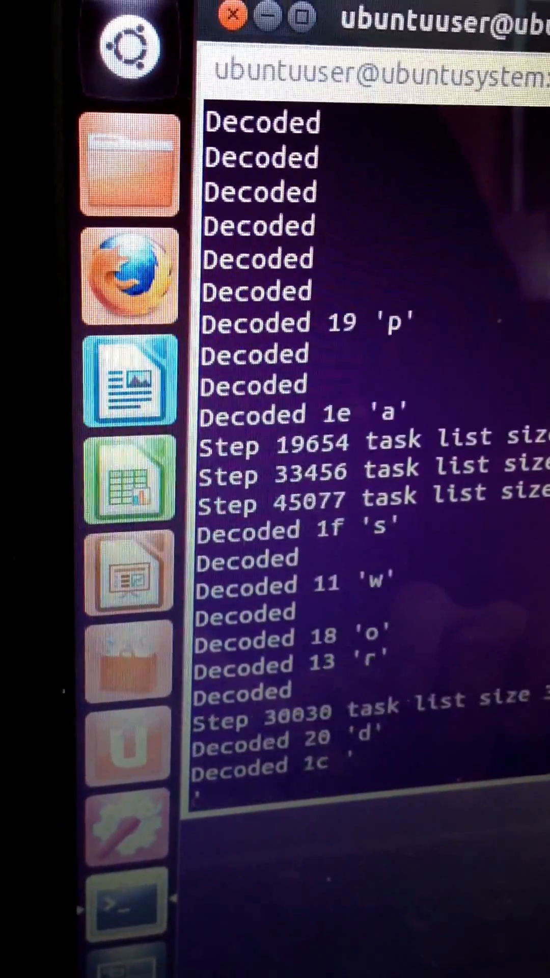
pyautogui.scroll(-3)
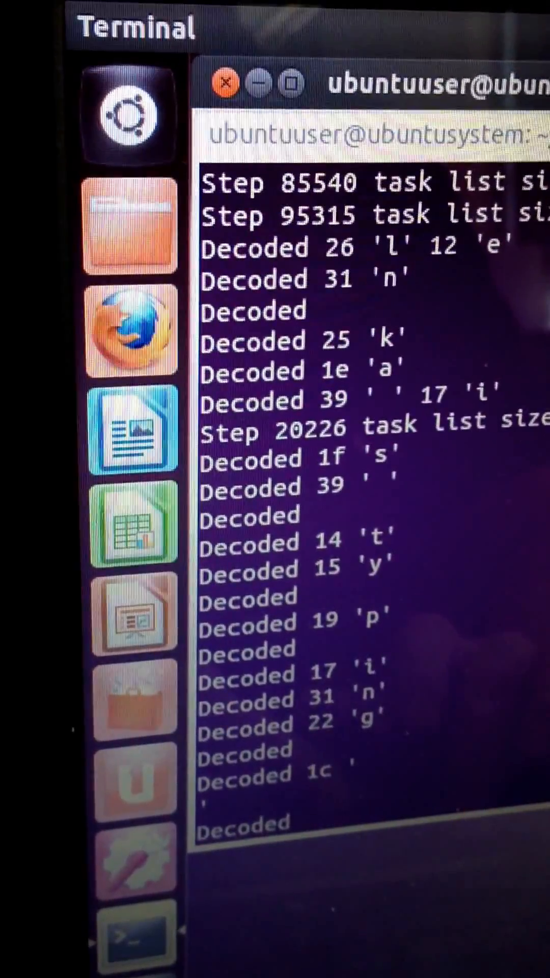
pyautogui.scroll(-3)
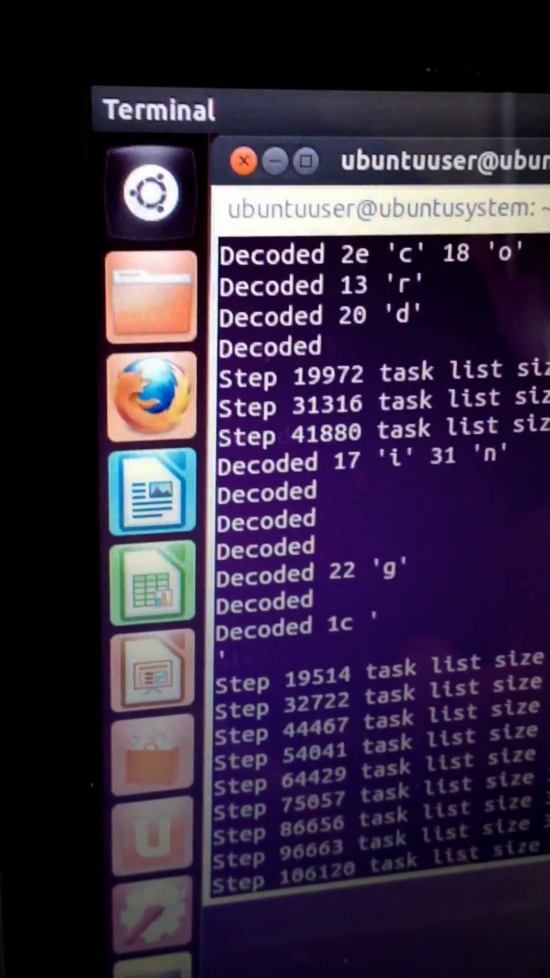
pyautogui.scroll(-3)
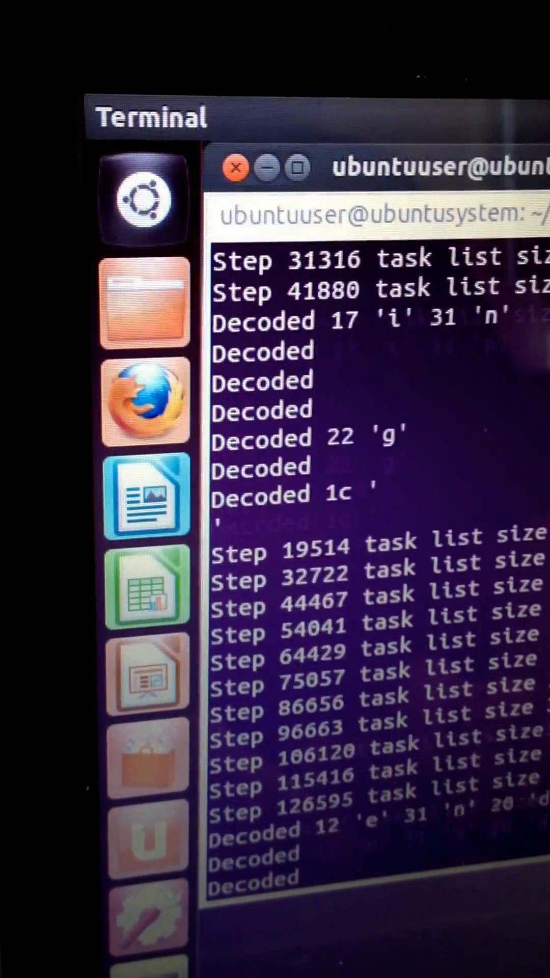